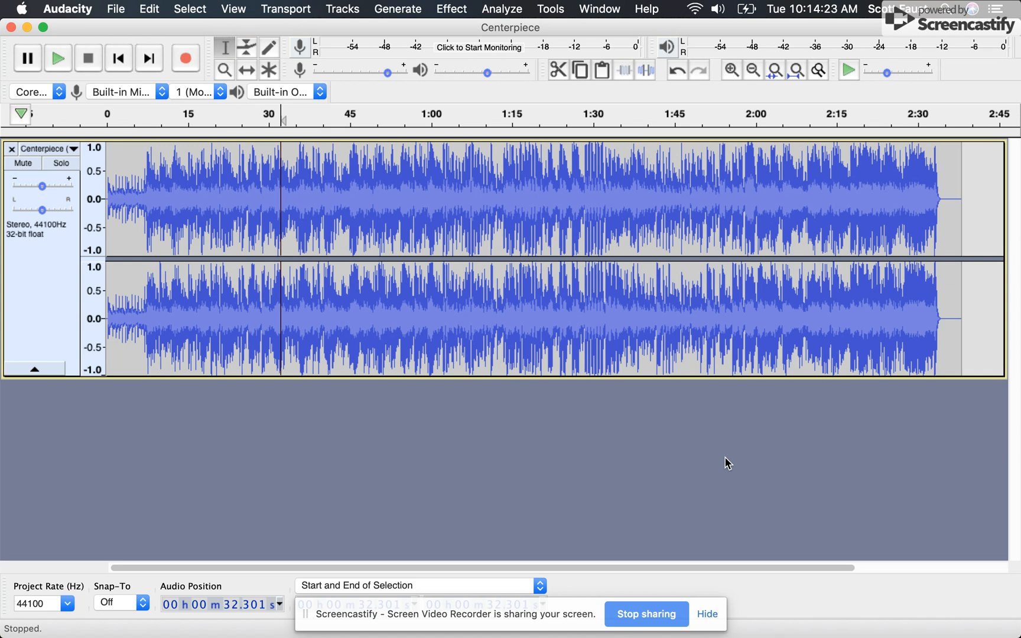
mouse_move(519, 515)
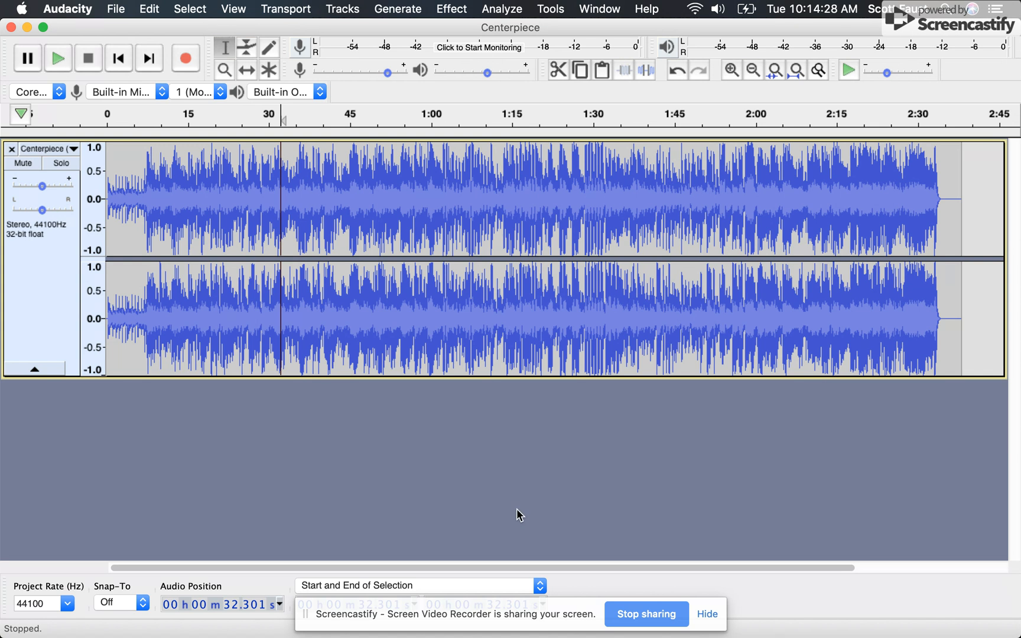
mouse_move(414, 341)
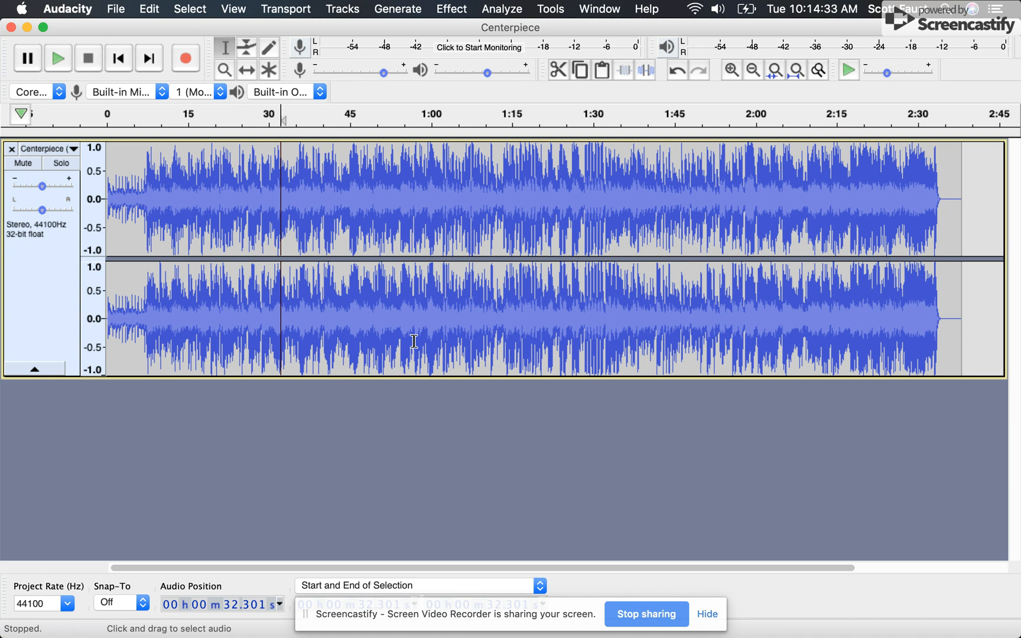
mouse_move(291, 352)
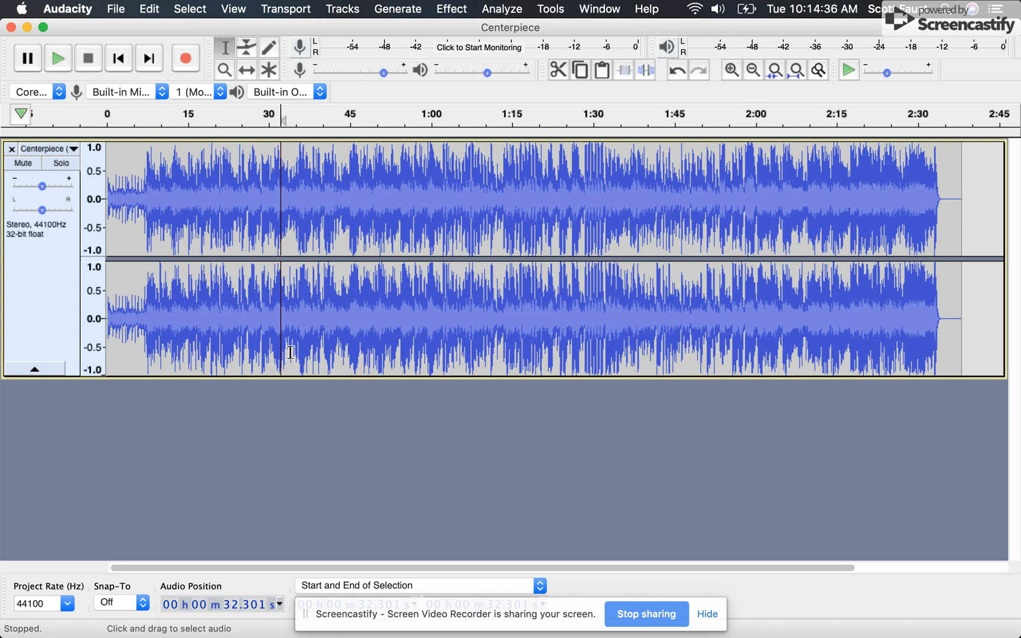
mouse_move(78, 13)
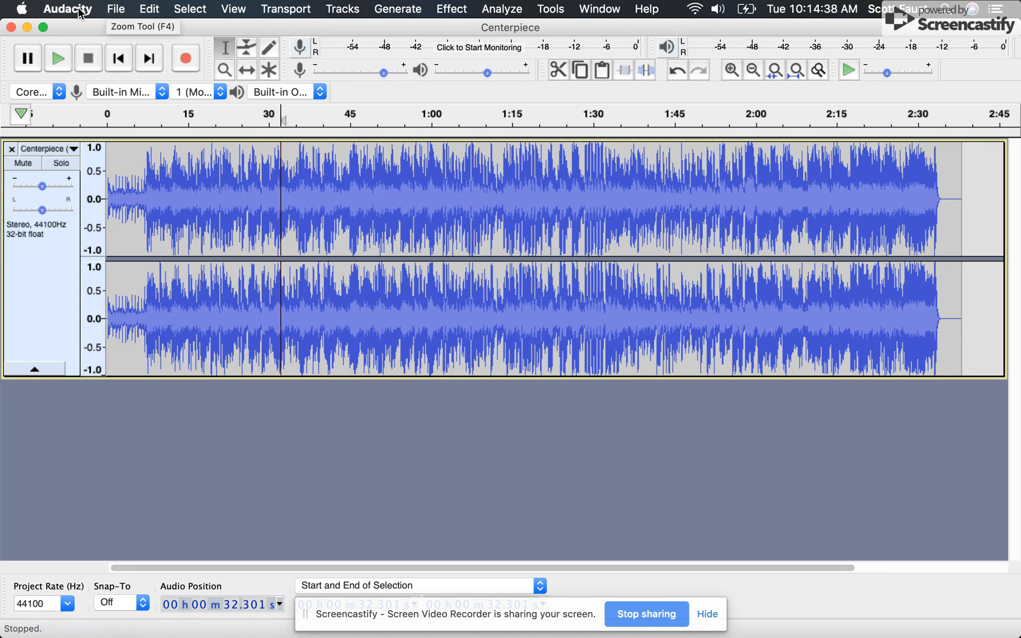
Step: Review the Devices preferences and keep the current buffer settings unchanged
left_click(67, 8)
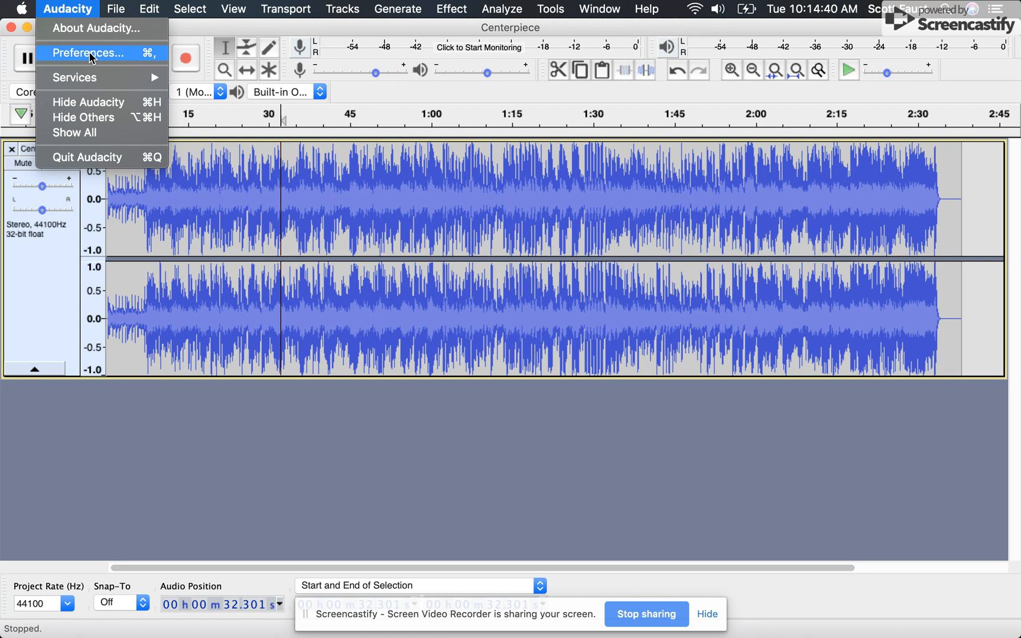
left_click(87, 53)
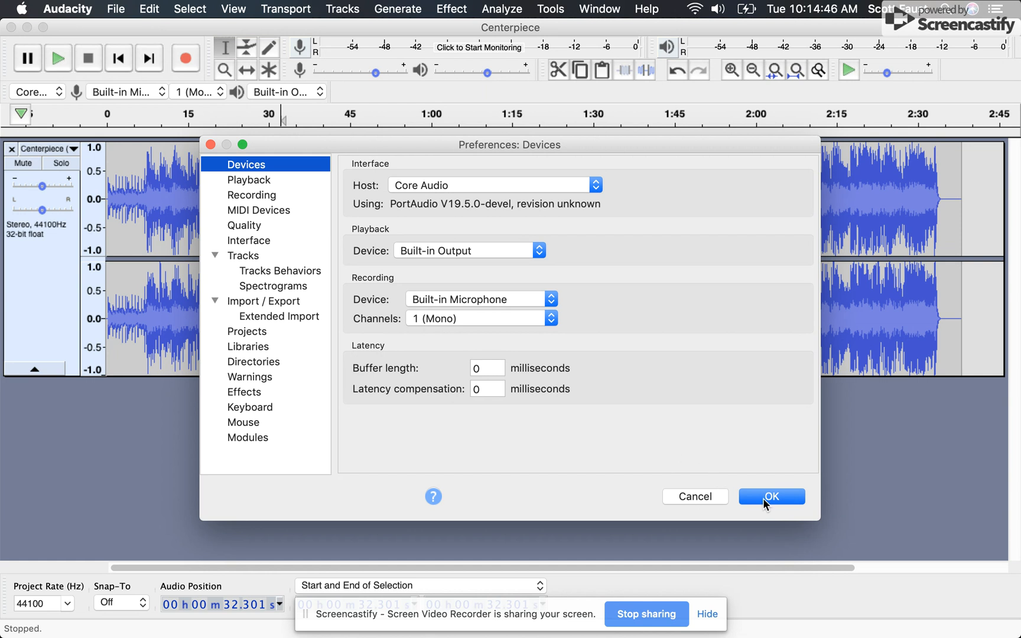
left_click(771, 496)
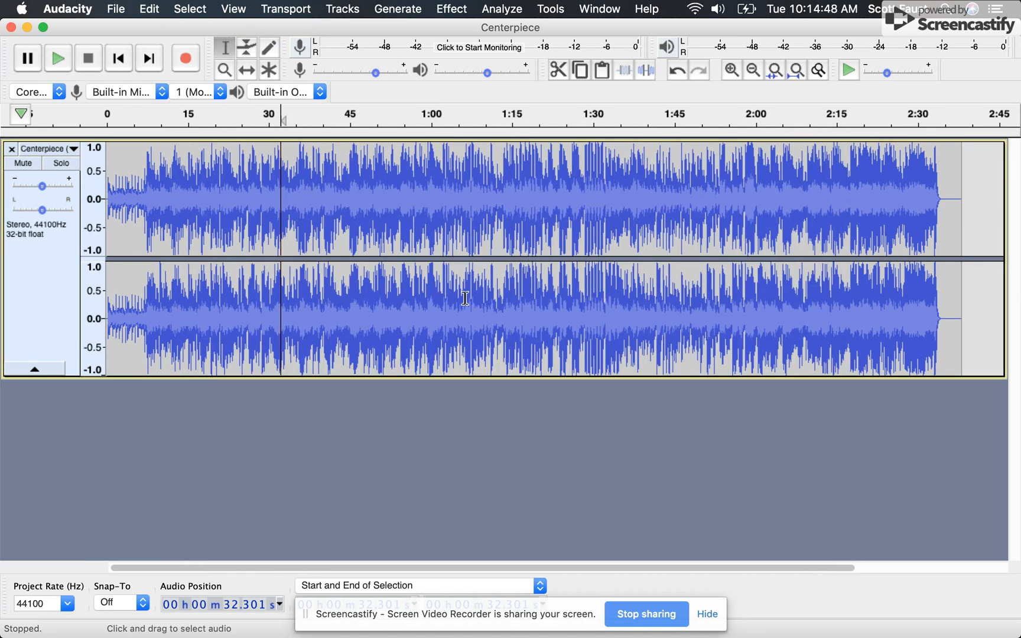
Step: After a quick listen, set the buffer length to 10 milliseconds and apply it
left_click(57, 58)
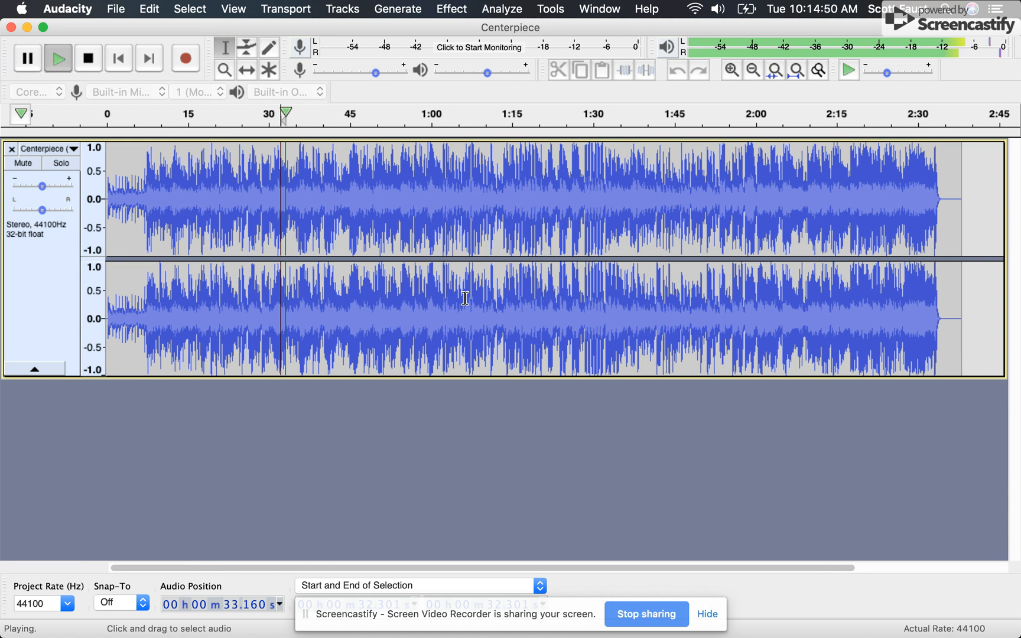
left_click(87, 58)
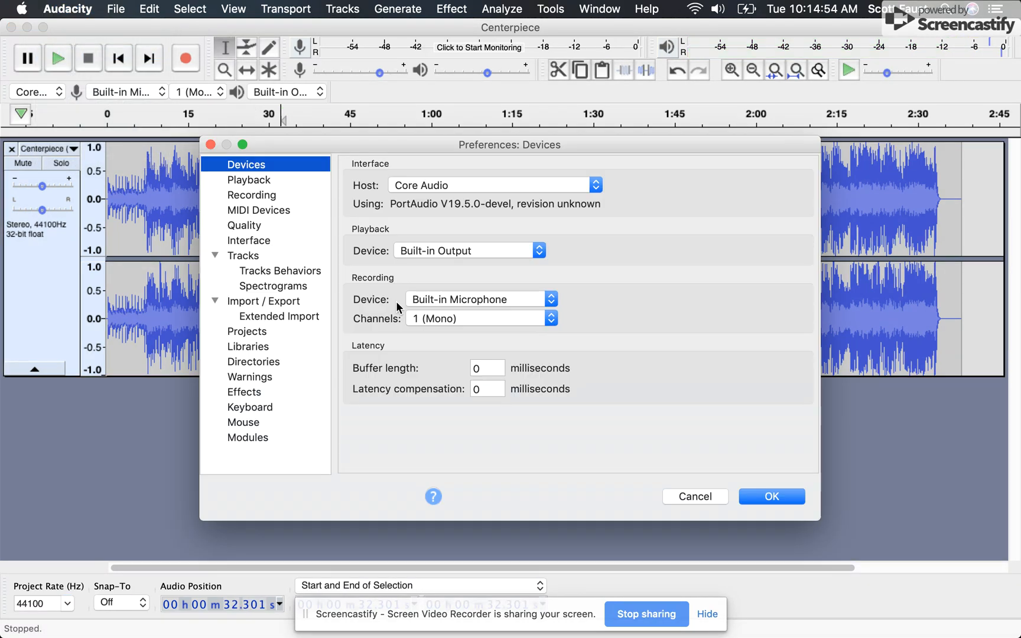
left_click(487, 368)
type("10")
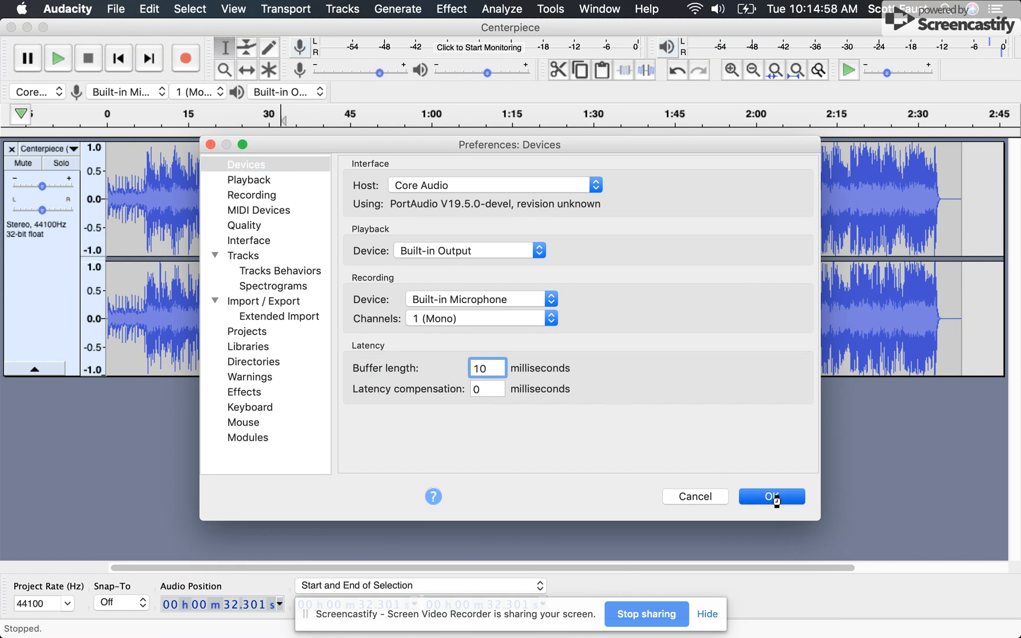
left_click(772, 496)
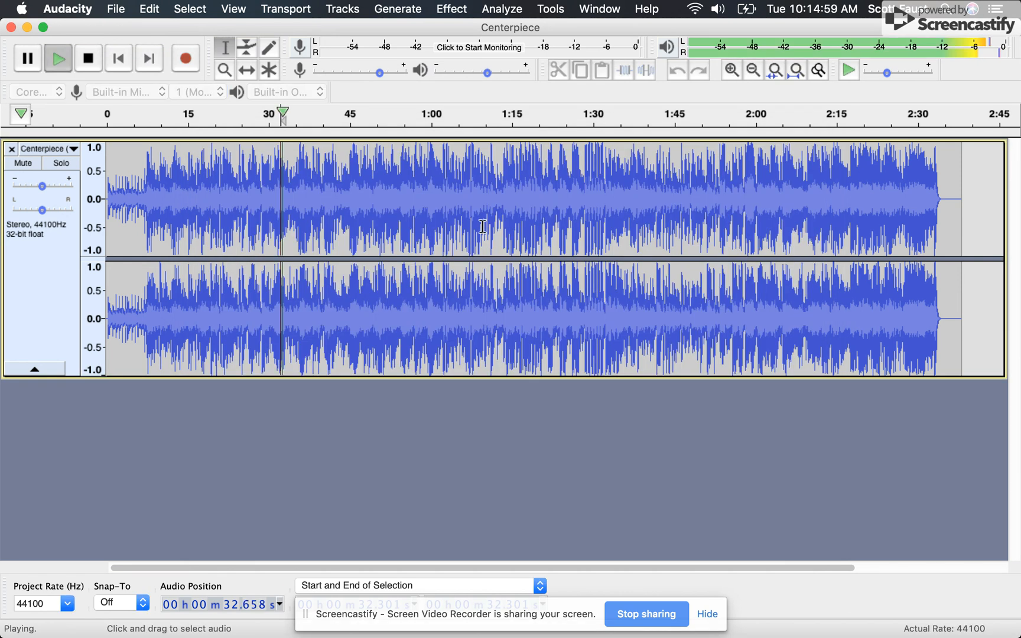
Step: Set the buffer length to 20 milliseconds, then bring the Devices preferences back up to confirm
left_click(88, 58)
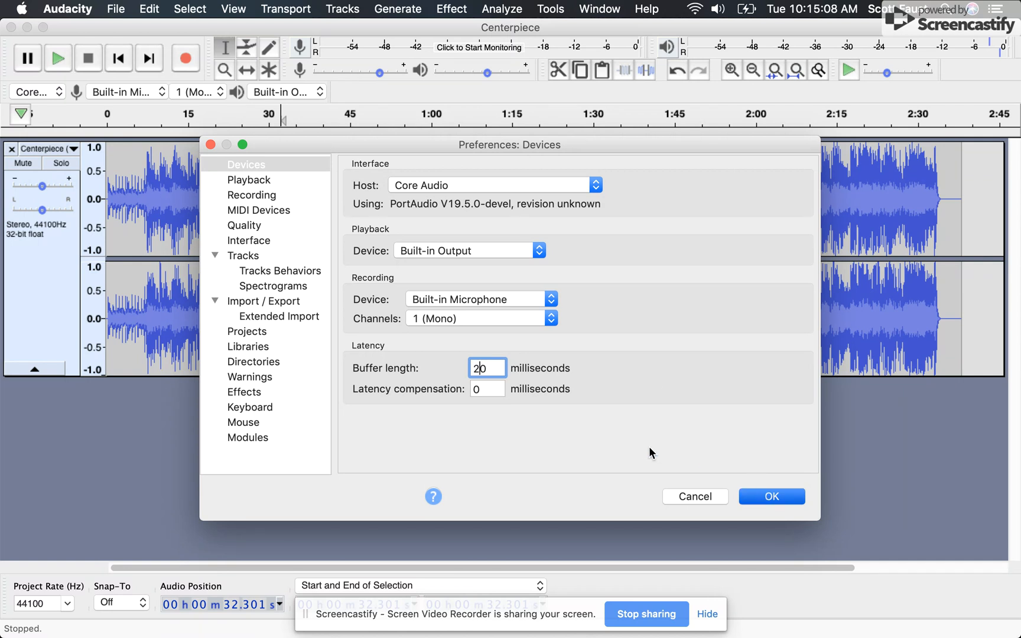
left_click(771, 497)
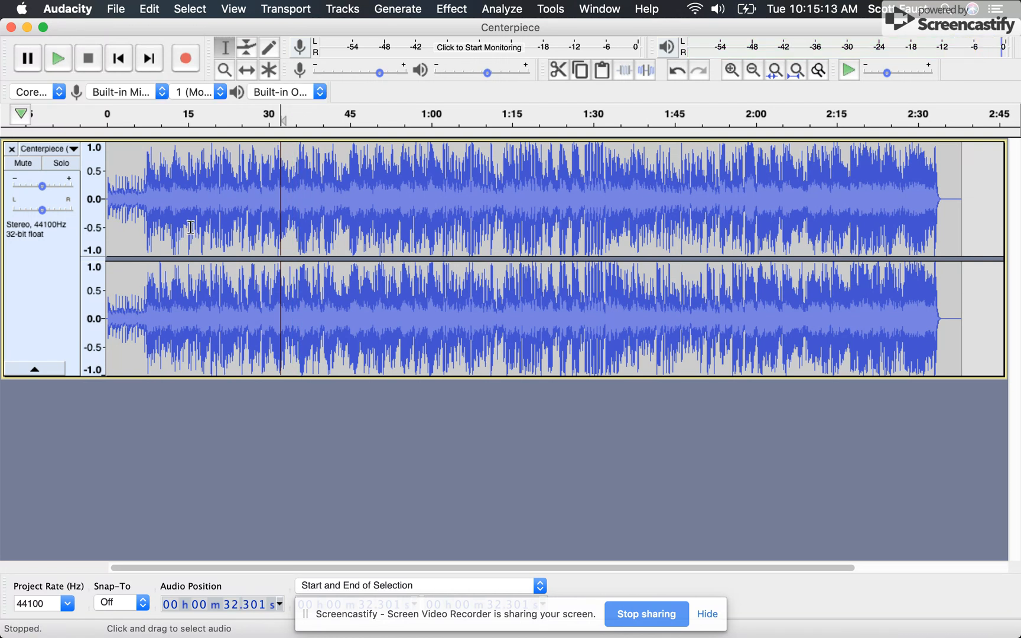
left_click(67, 8)
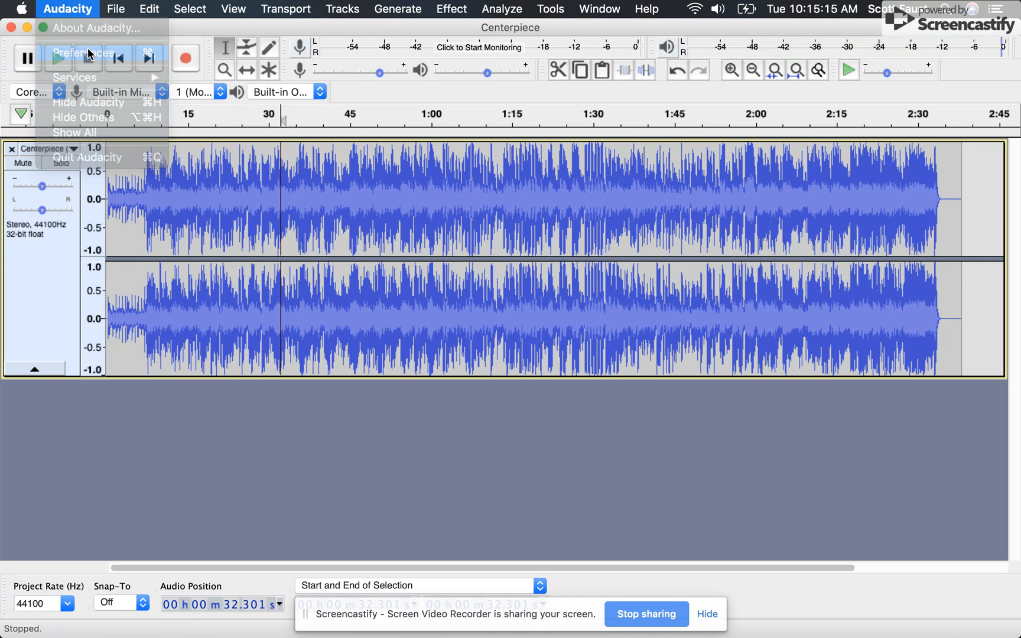
left_click(82, 52)
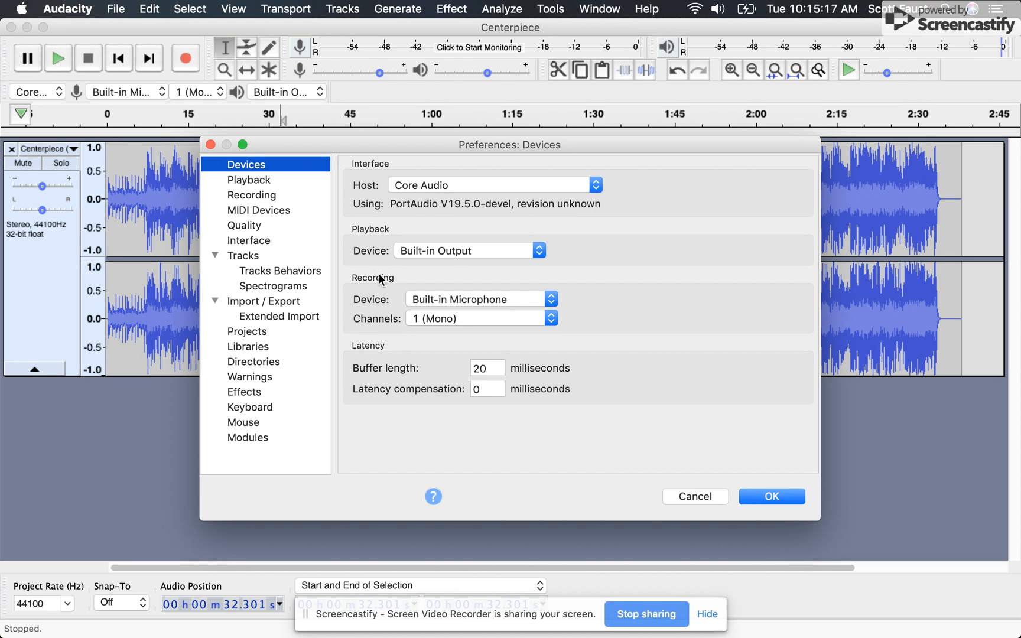